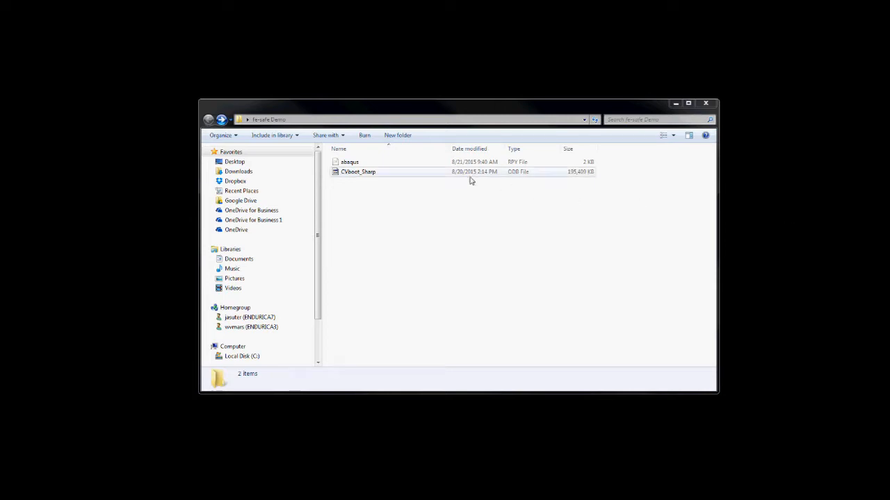
# Open CVboot_Sharp from the fe-safe Demo folder in Abaqus/Viewer.
pyautogui.click(357, 171)
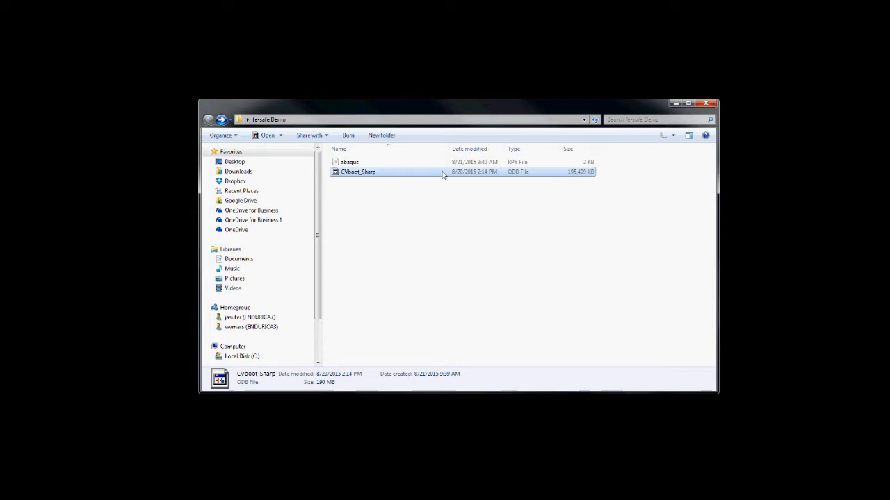
pyautogui.doubleClick(358, 171)
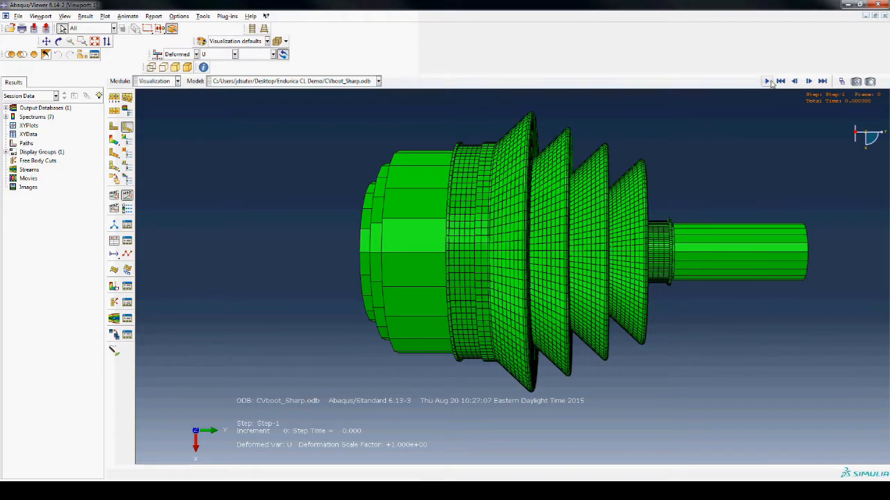
# Play the boot deformation animation through to Step-2 frame 55.
pyautogui.click(767, 81)
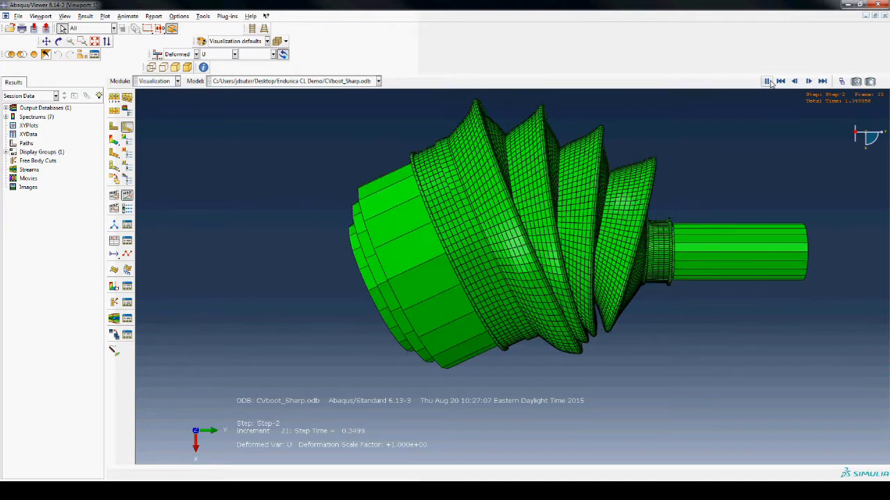
pyautogui.click(808, 81)
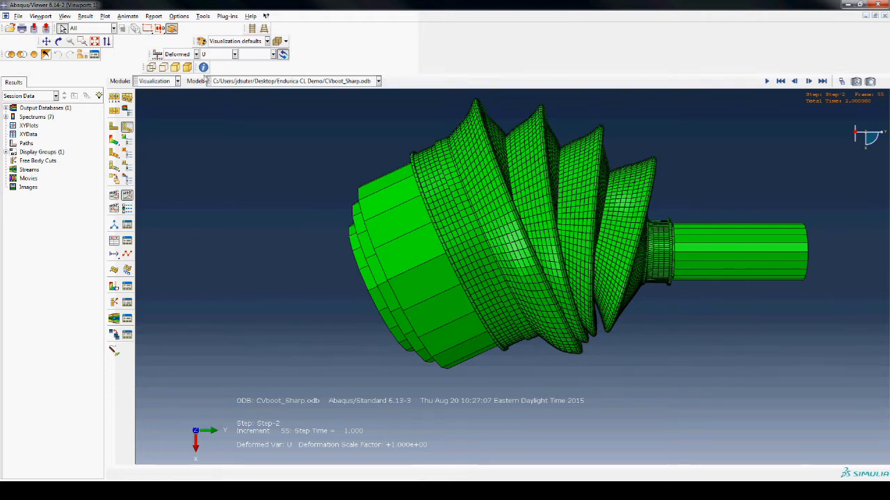
# Create a display group removing the BOOT-1.SOLIDS element set, keeping the skin elements.
pyautogui.click(202, 16)
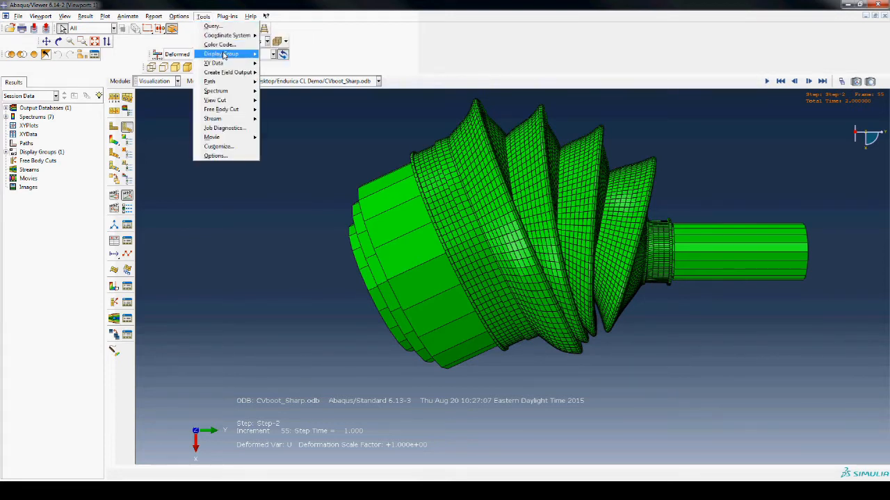
pyautogui.click(216, 53)
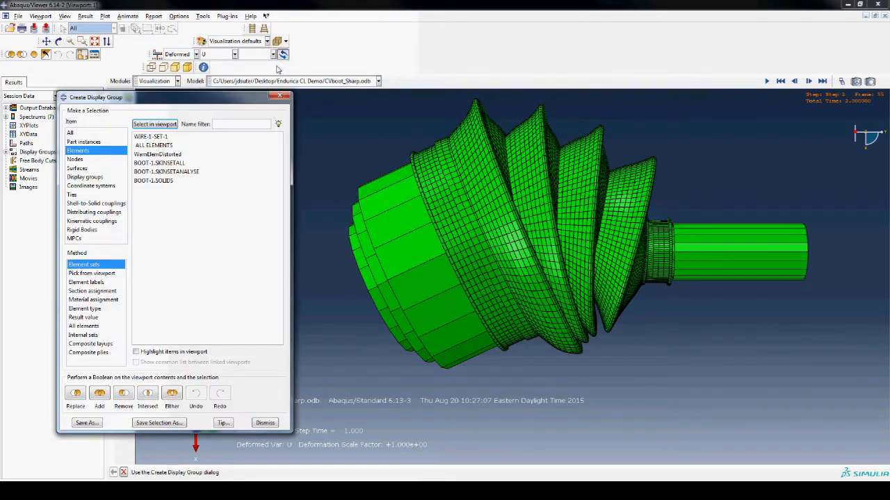
pyautogui.click(166, 172)
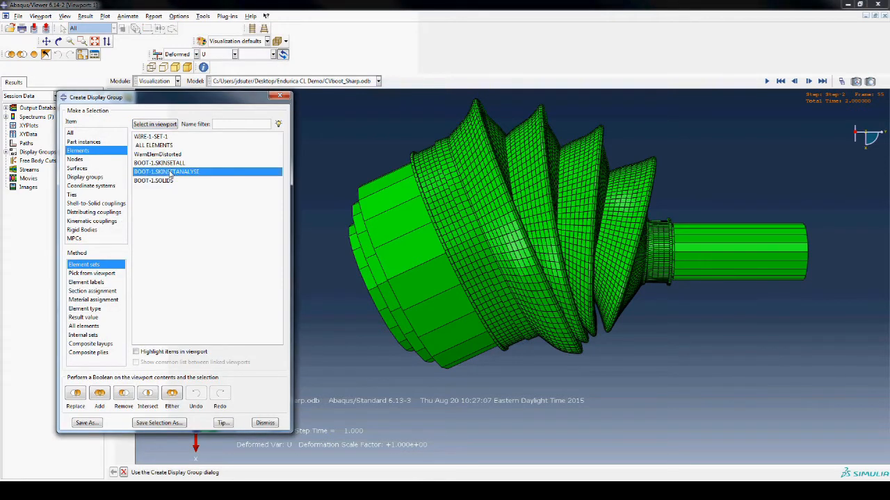
pyautogui.click(153, 181)
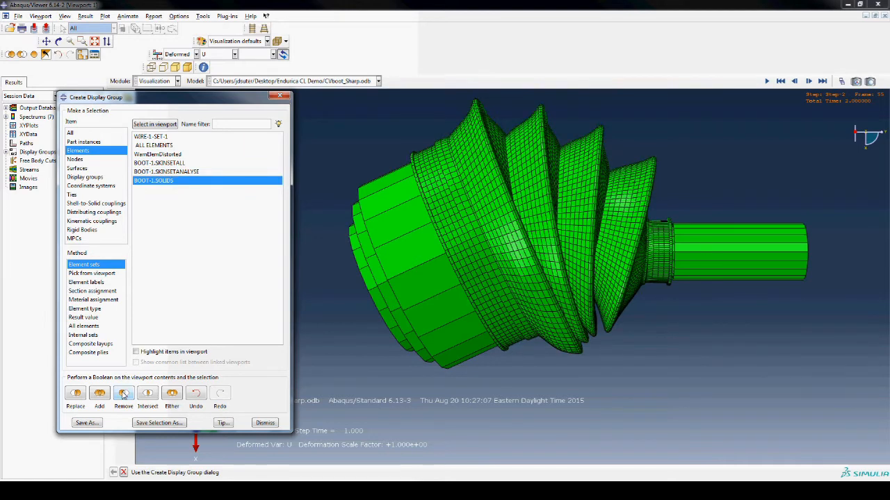
pyautogui.click(235, 54)
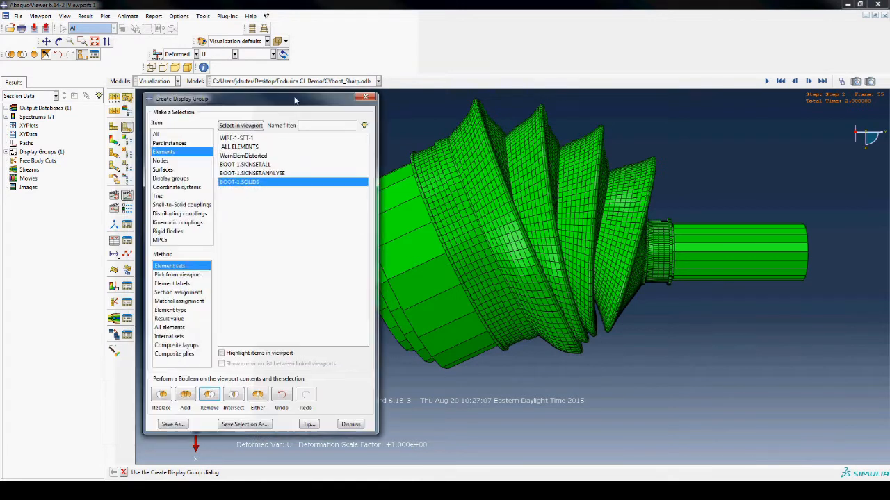
pyautogui.click(172, 54)
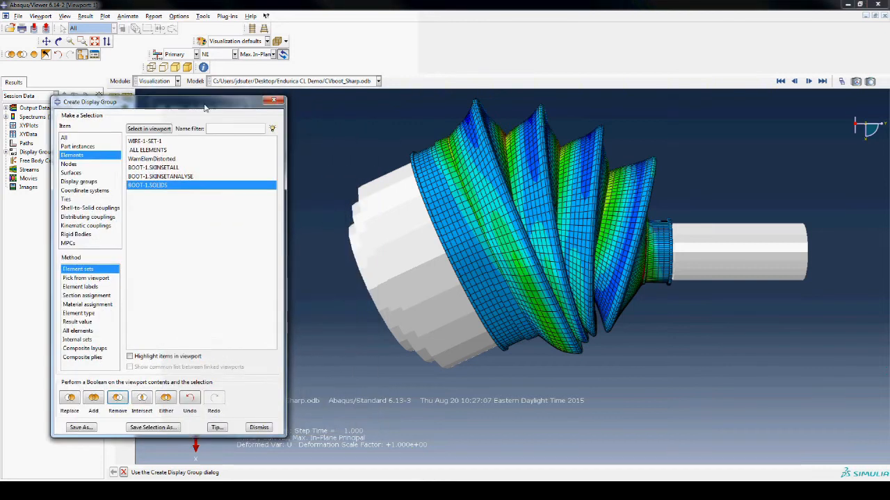
# Contour NE Max. In-Plane Principal and select the BOOT-1.SKINSETANALYSE element set.
pyautogui.click(160, 176)
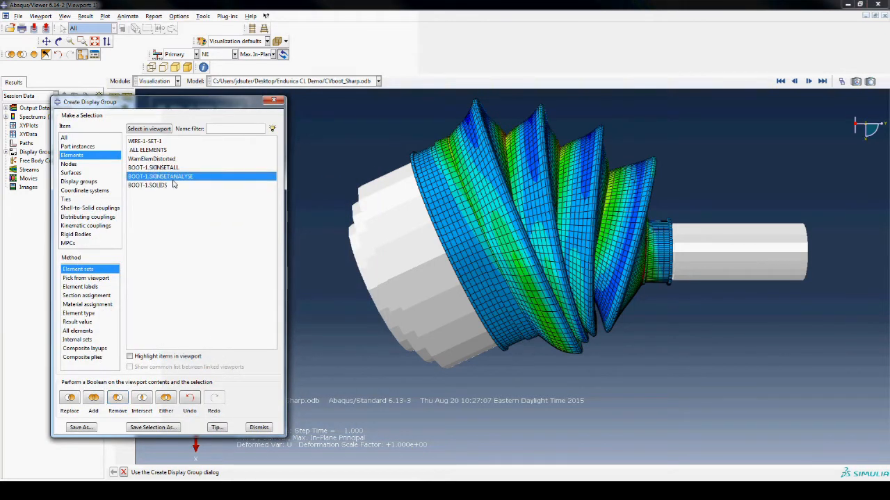
pyautogui.click(129, 356)
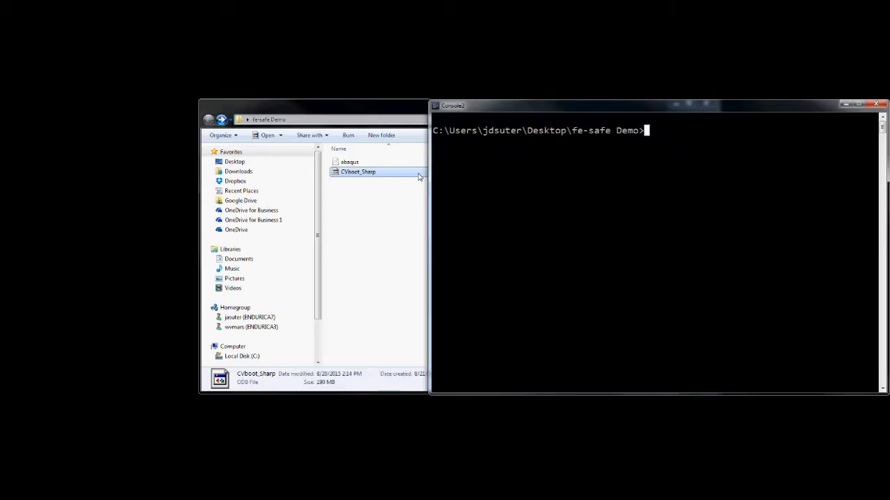
# Launch fe-safe from Console2 with the fe-safe Demo project directory.
pyautogui.write('fe-safe')
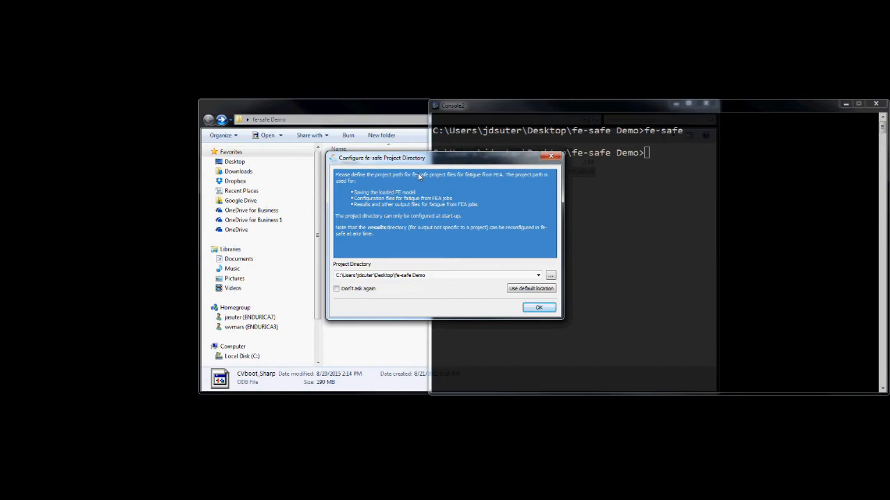
pyautogui.click(539, 307)
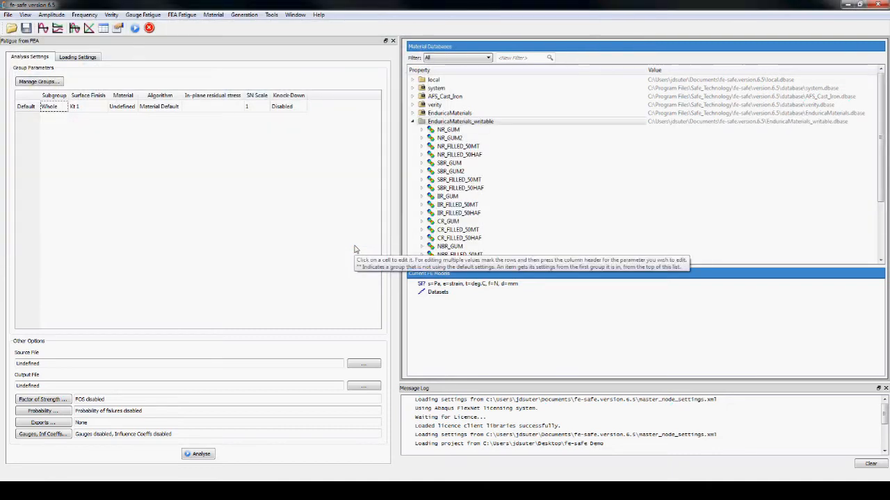
# Collapse the EnduricaMaterials_writable node in the Material Databases panel.
pyautogui.scroll(-3)
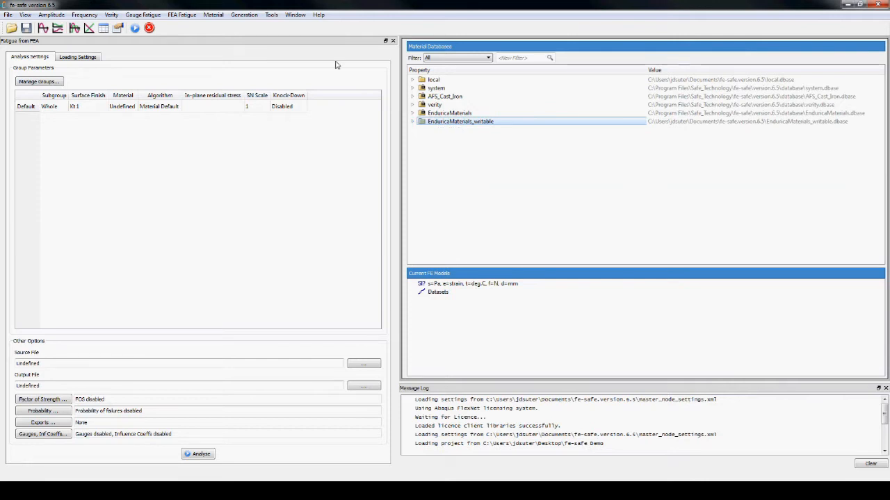
# Load the Endurica1 plug-in and acknowledge the Plug-in Loaded message.
pyautogui.click(270, 15)
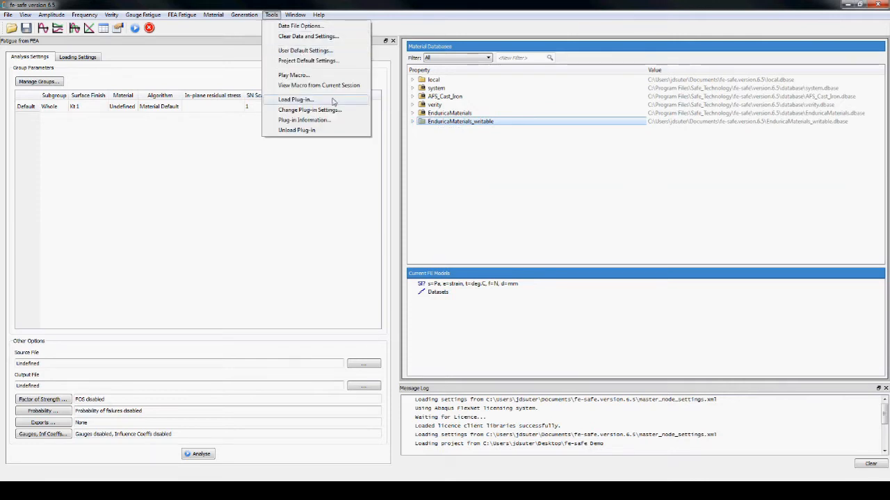
pyautogui.click(294, 99)
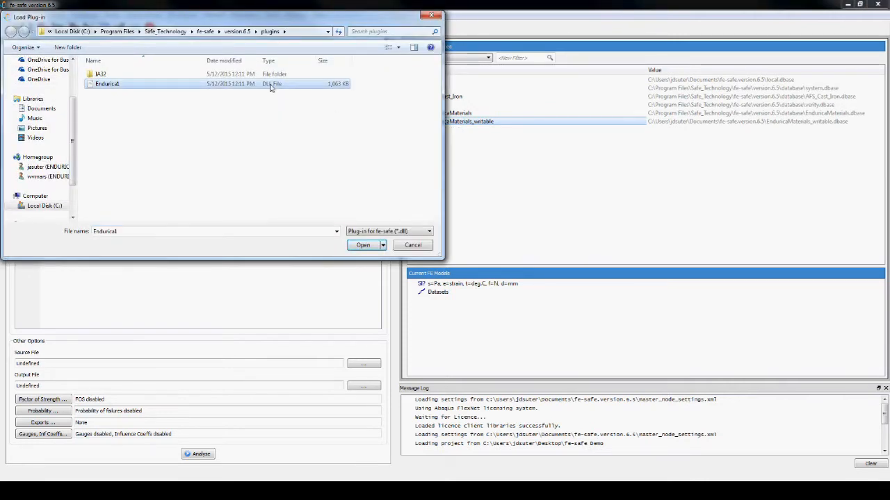
pyautogui.click(363, 245)
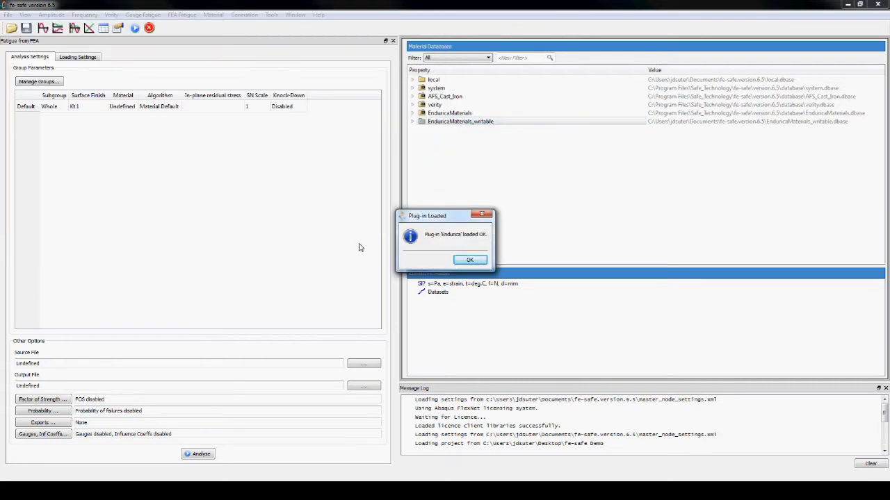
pyautogui.click(470, 259)
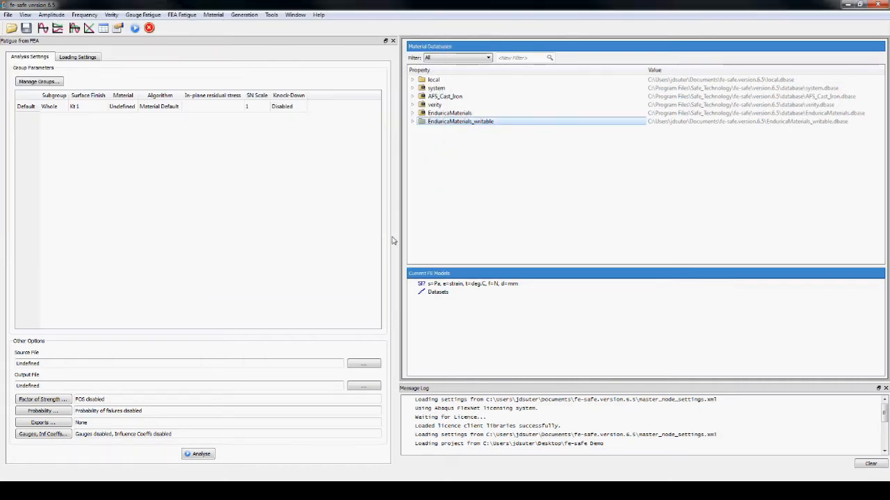
# Open the CVboot_Sharp finite element model and agree to pre-scan it.
pyautogui.click(8, 15)
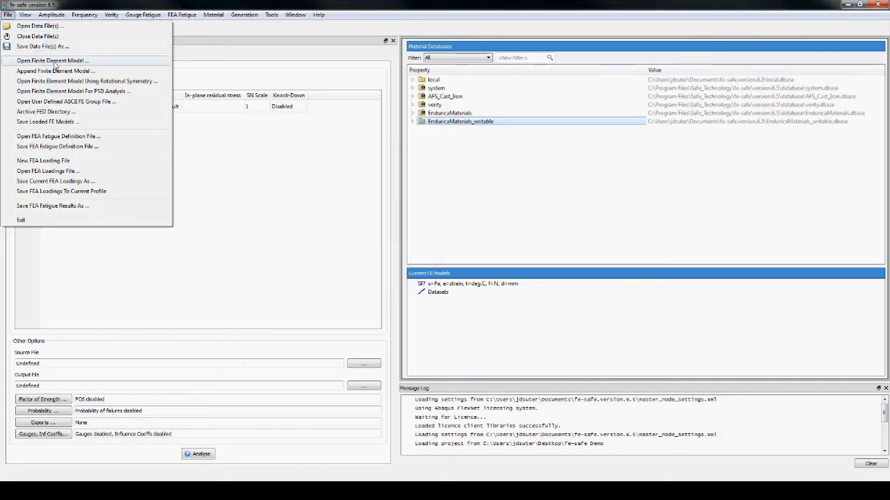
pyautogui.click(50, 61)
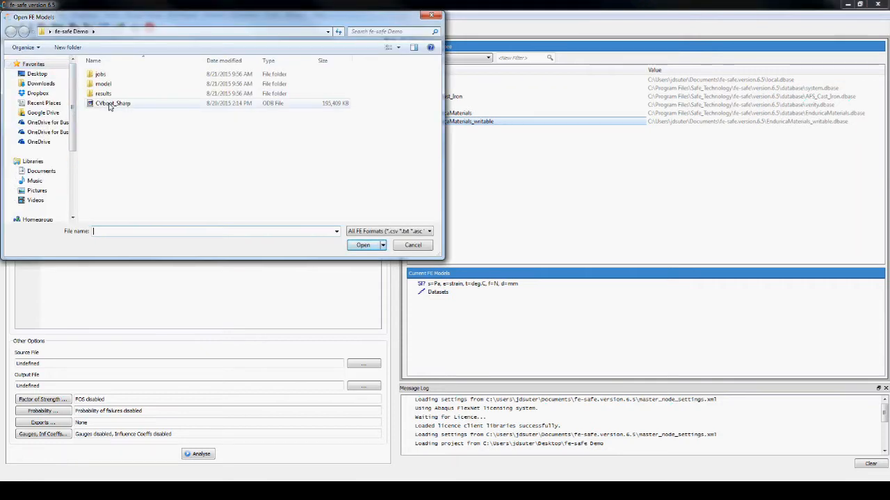
pyautogui.click(363, 244)
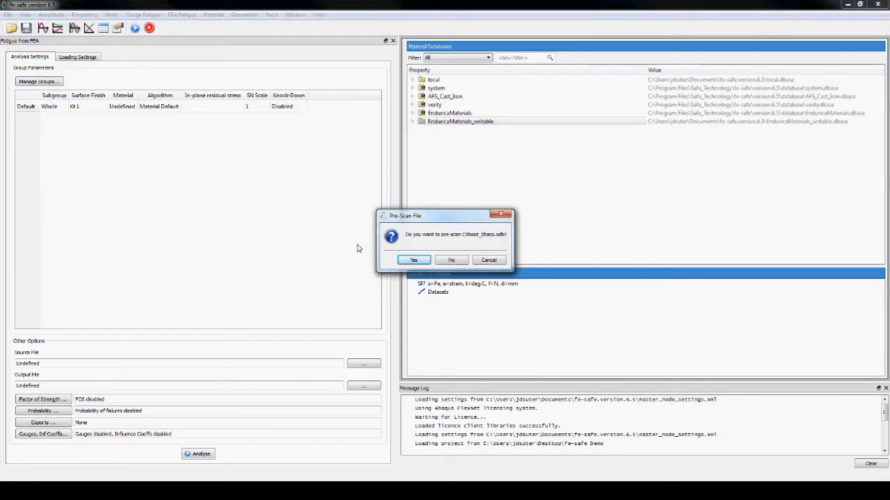
pyautogui.click(413, 259)
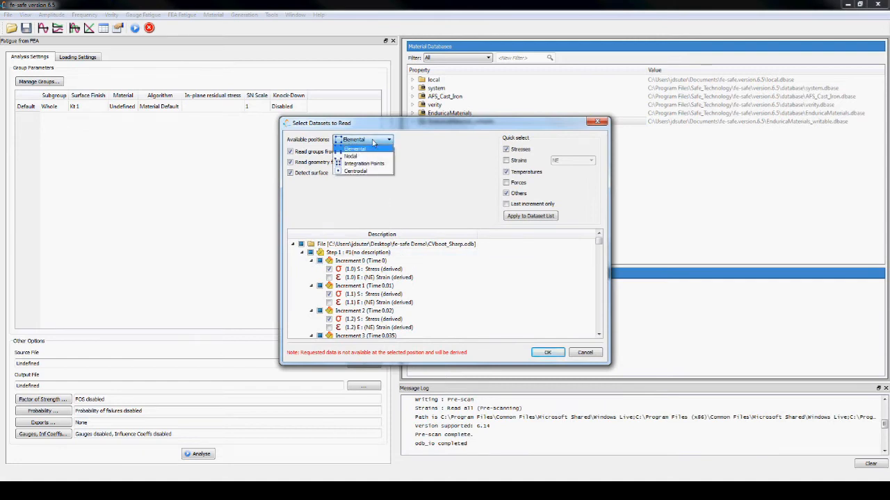
# Read only centroidal stresses and strains from the CVboot_Sharp datasets.
pyautogui.click(355, 171)
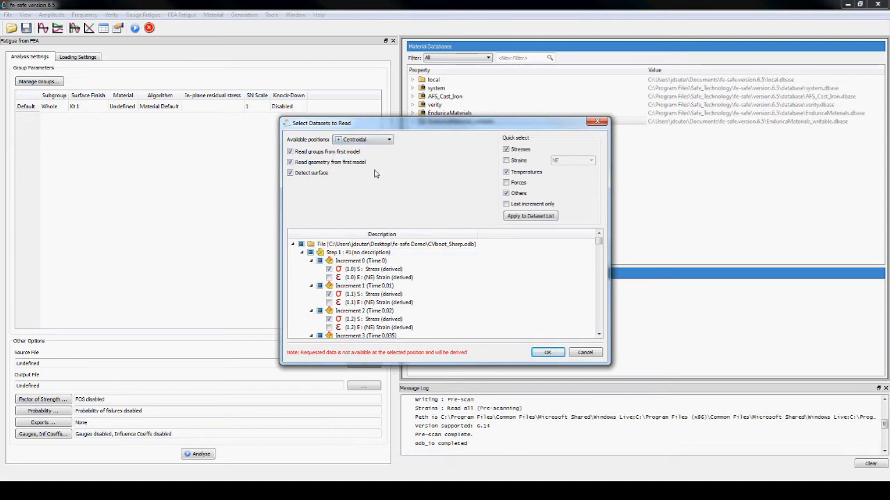
pyautogui.click(506, 172)
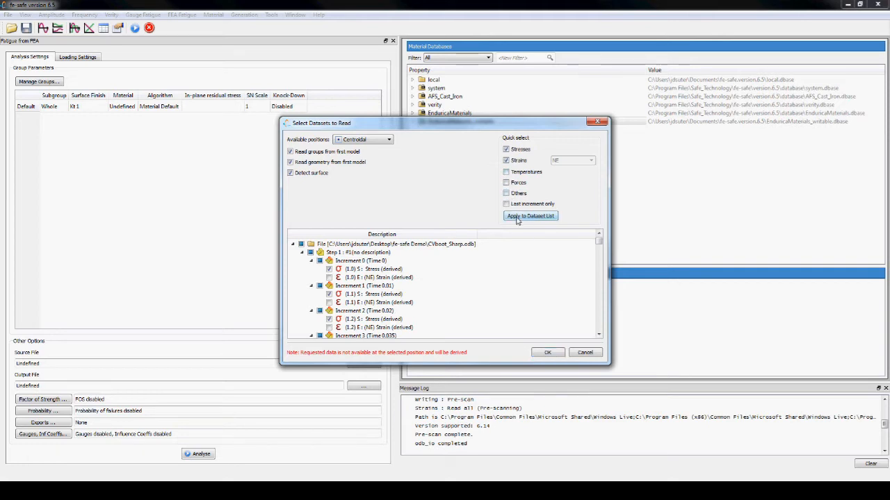
pyautogui.click(529, 215)
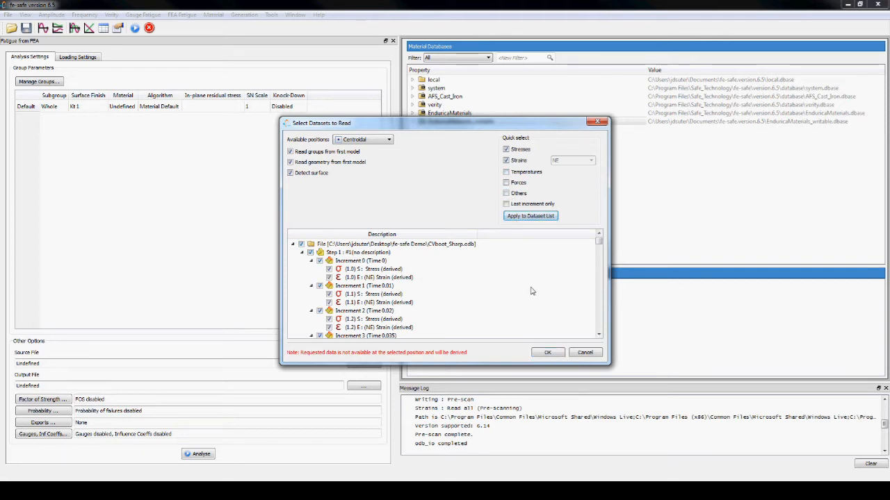
pyautogui.click(548, 353)
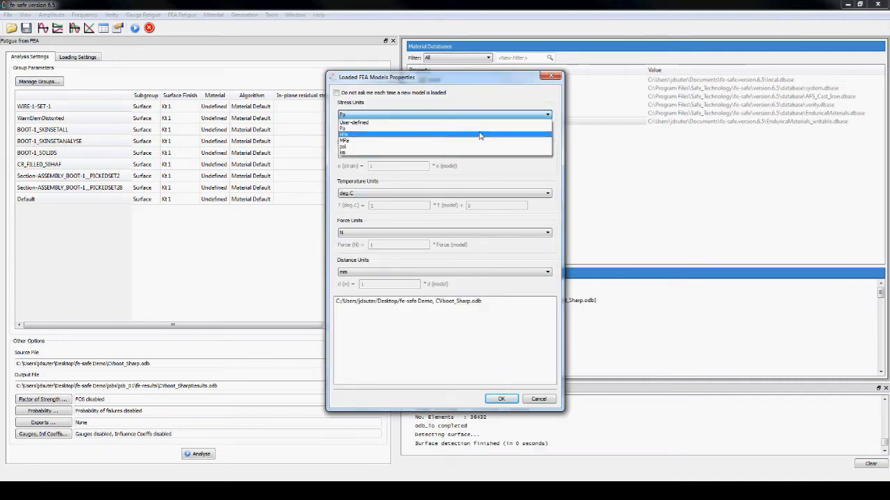
# Set the CVboot_Sharp model's stress units to MPa and accept.
pyautogui.click(346, 135)
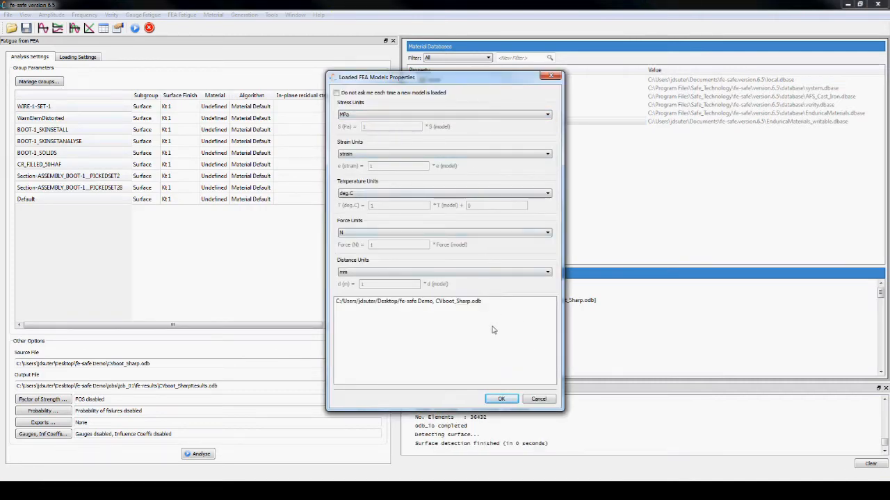
pyautogui.click(501, 398)
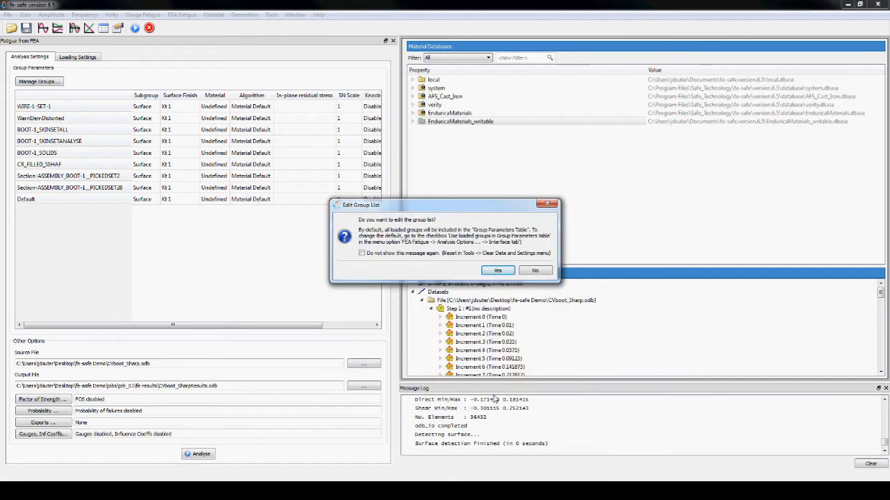
# Keep only BOOT-1_SKINSETANALYSE in Analysis Groups and bring up the loading settings.
pyautogui.click(497, 271)
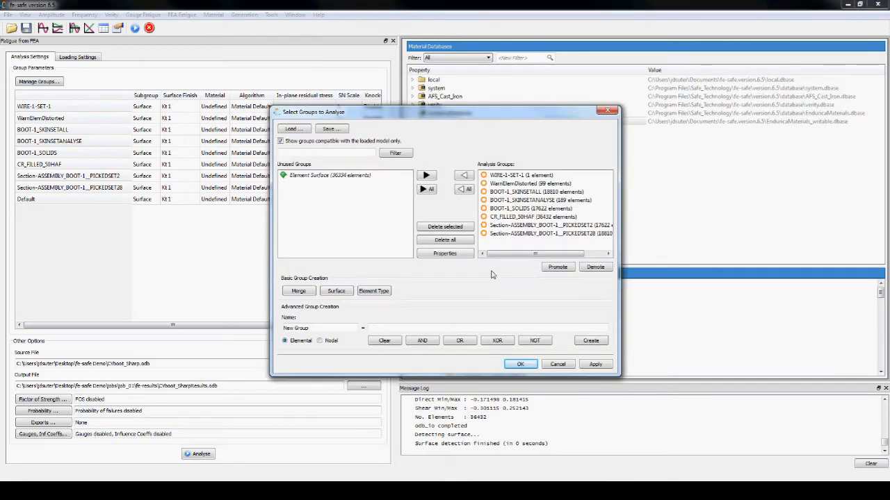
pyautogui.click(467, 189)
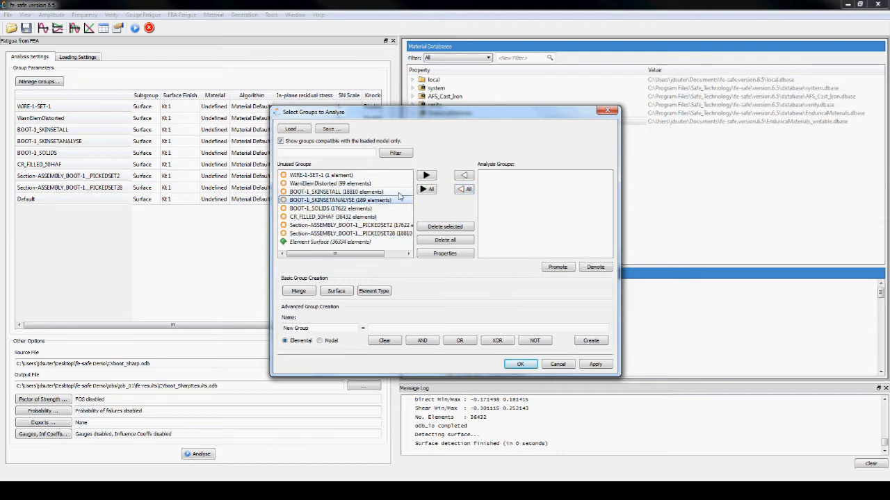
pyautogui.click(426, 174)
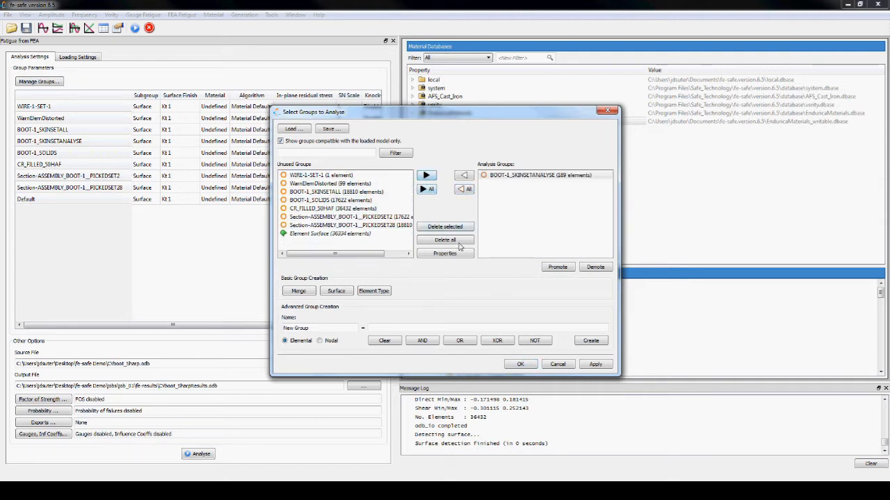
pyautogui.click(520, 363)
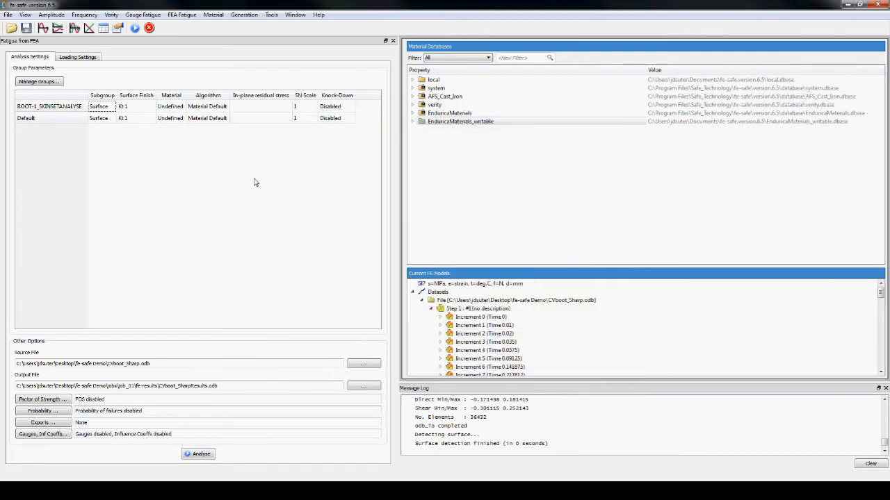
pyautogui.click(77, 56)
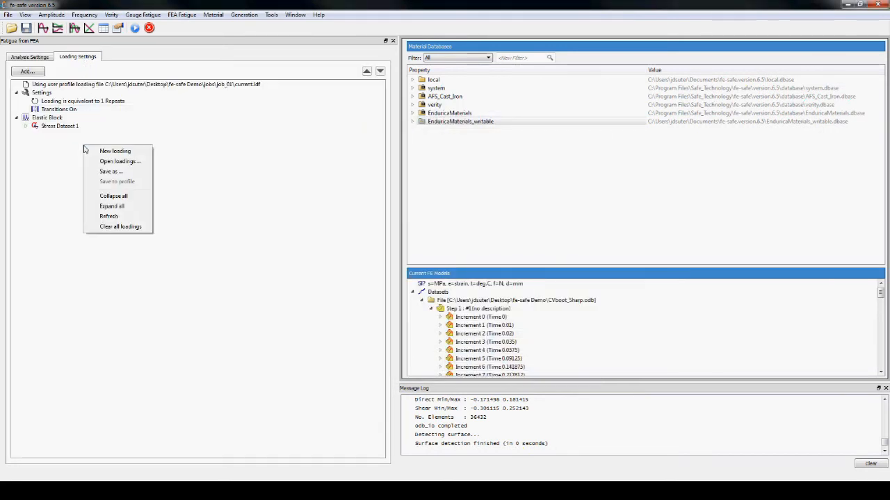
# Clear all existing loadings and start a new block with Step 2's Stress Dataset 25.
pyautogui.click(120, 227)
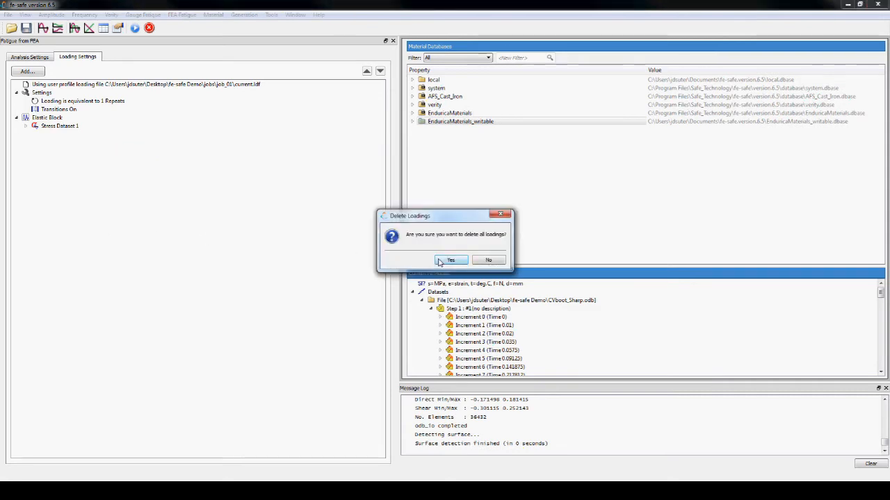
pyautogui.click(450, 259)
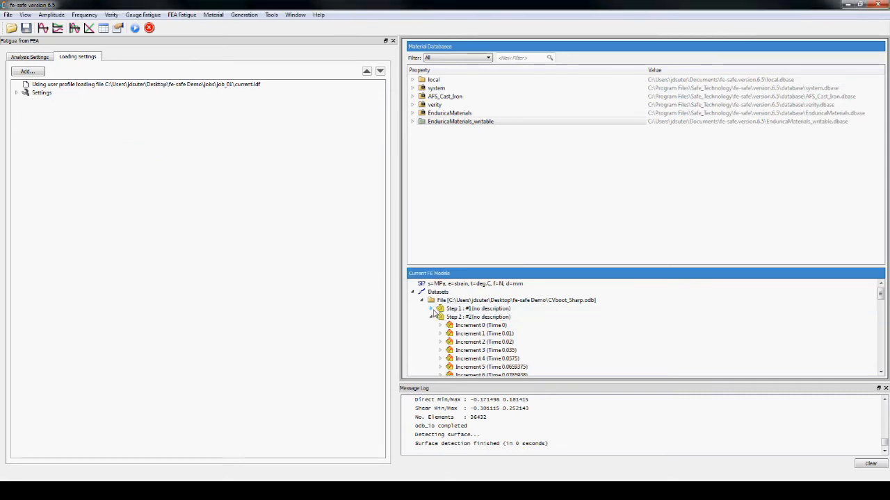
pyautogui.click(441, 325)
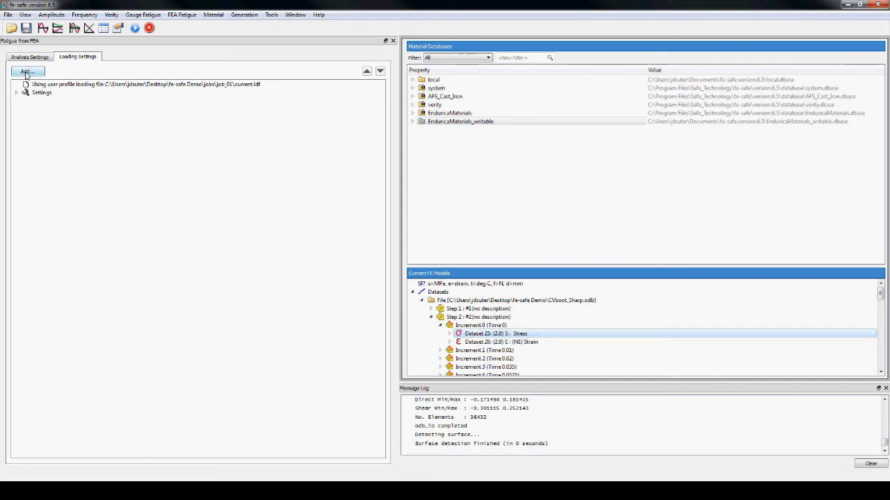
pyautogui.click(28, 72)
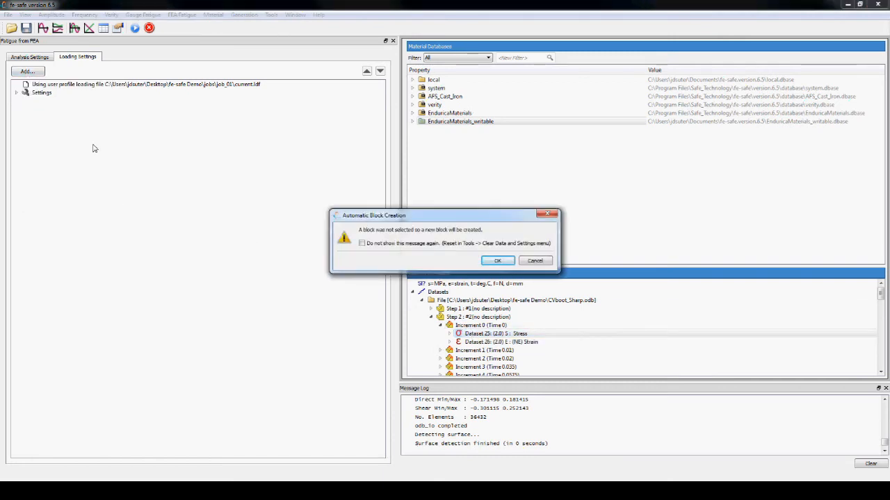
pyautogui.click(497, 261)
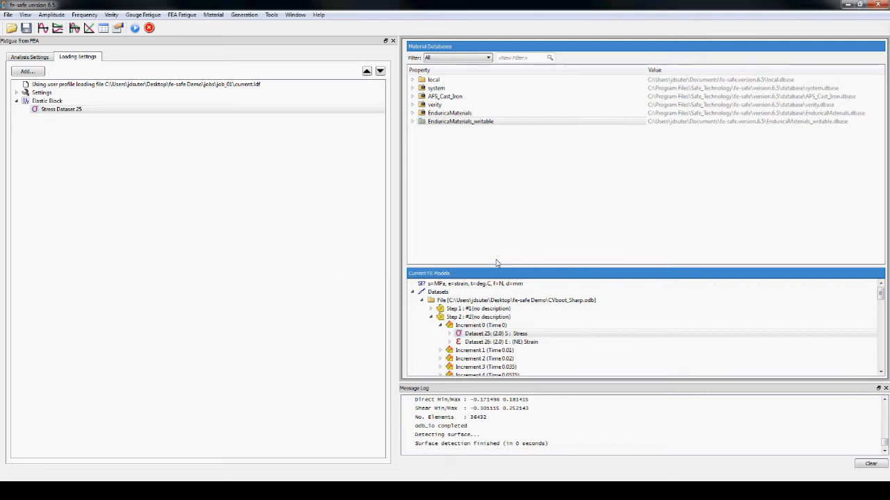
# Add Strain Dataset 26 to the block as its strain entry.
pyautogui.click(499, 342)
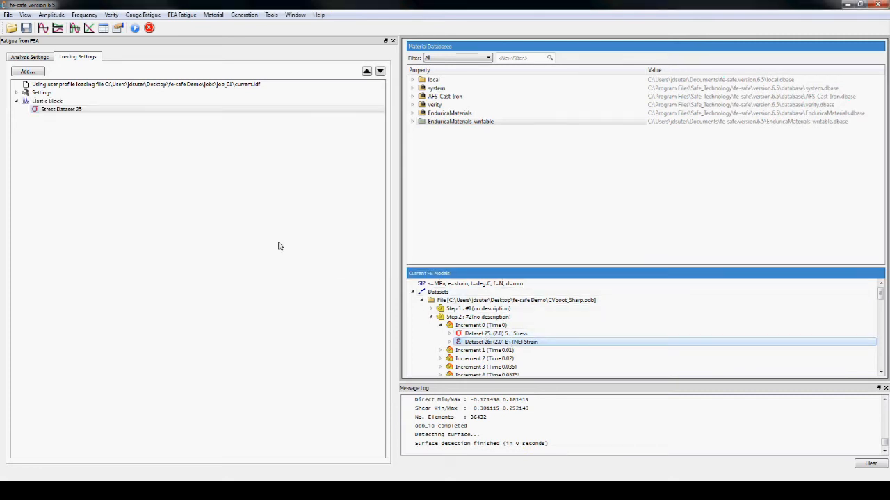
pyautogui.rightClick(61, 109)
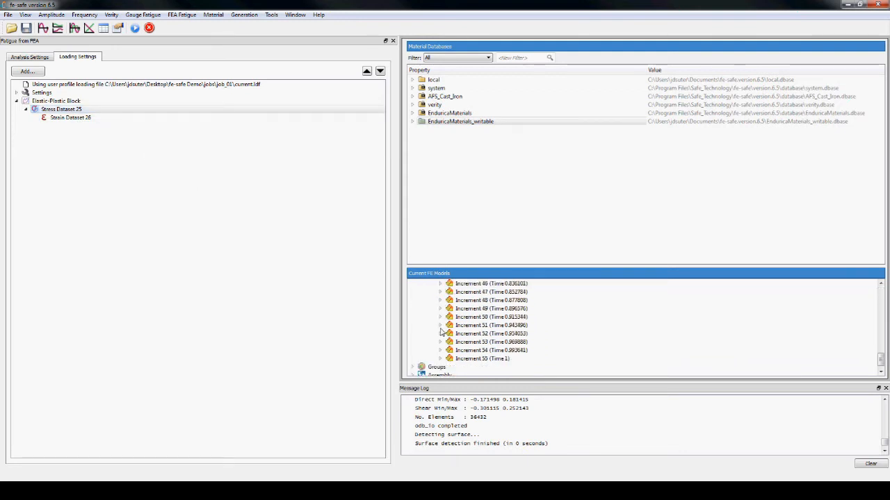
pyautogui.click(441, 351)
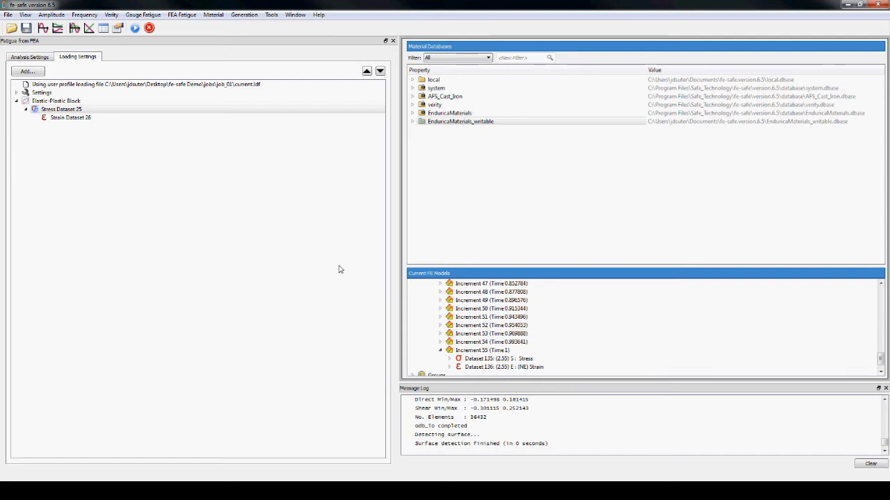
# Edit the block's entries to stress datasets 25-135(2) and strain datasets 26-136(2).
pyautogui.doubleClick(61, 109)
pyautogui.write('26-1')
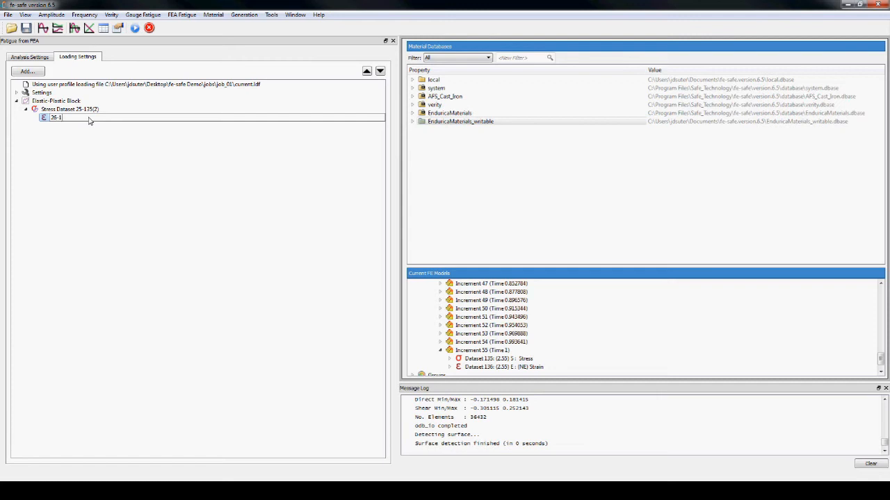
pyautogui.write('36-136(2)')
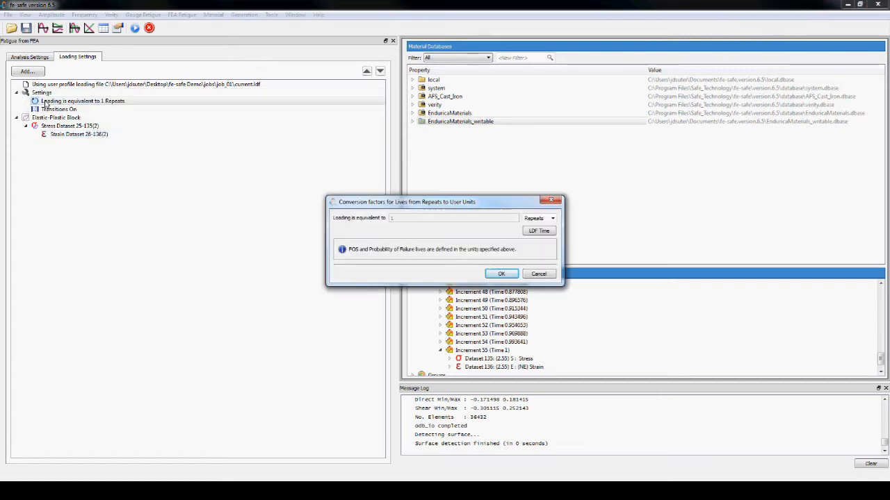
# Choose Miles as the life unit and enter 0.00125 miles per loading repeat.
pyautogui.click(552, 218)
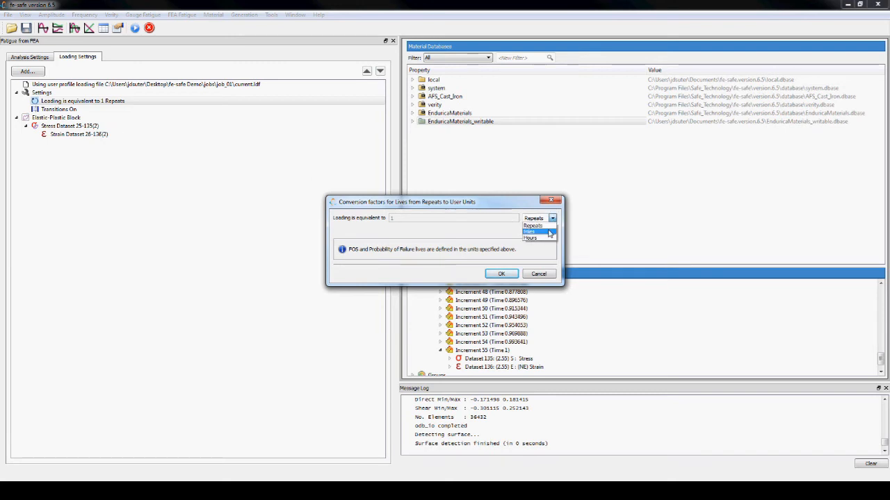
pyautogui.click(532, 231)
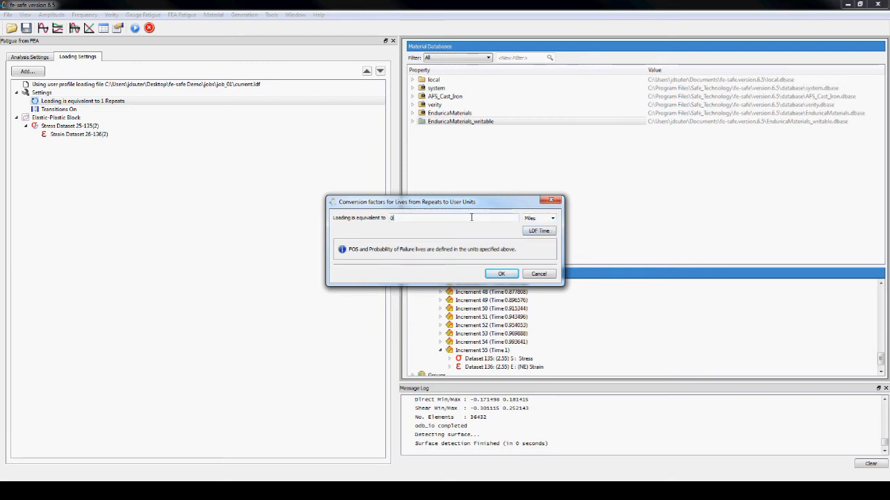
pyautogui.write('0.00125')
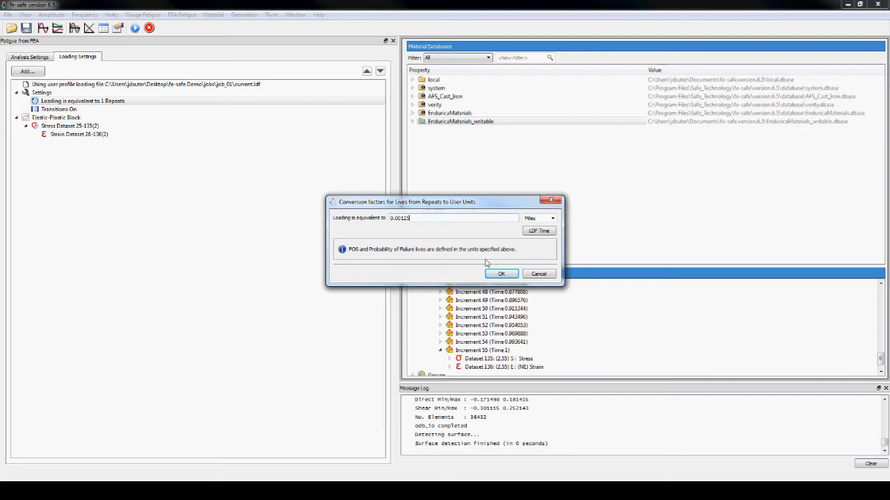
pyautogui.click(501, 273)
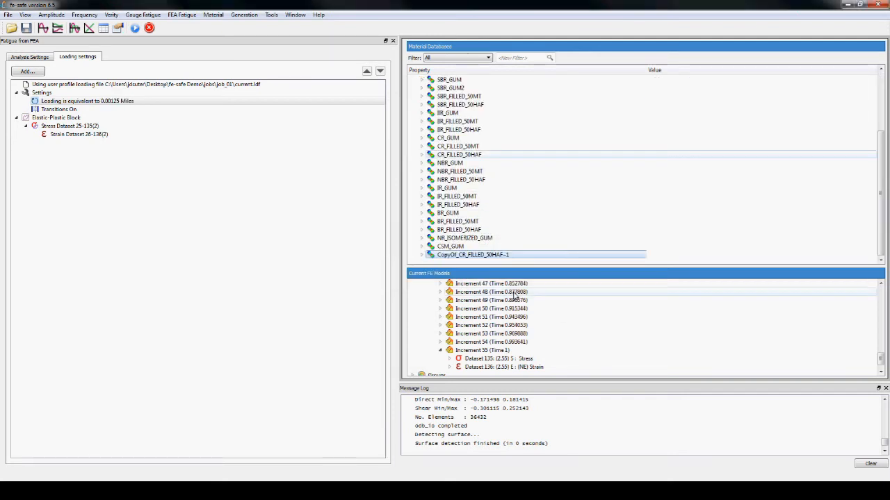
# Rename the copied CR_FILLED_50HAF material to BOOTRUBBER and select it for assignment.
pyautogui.doubleClick(472, 254)
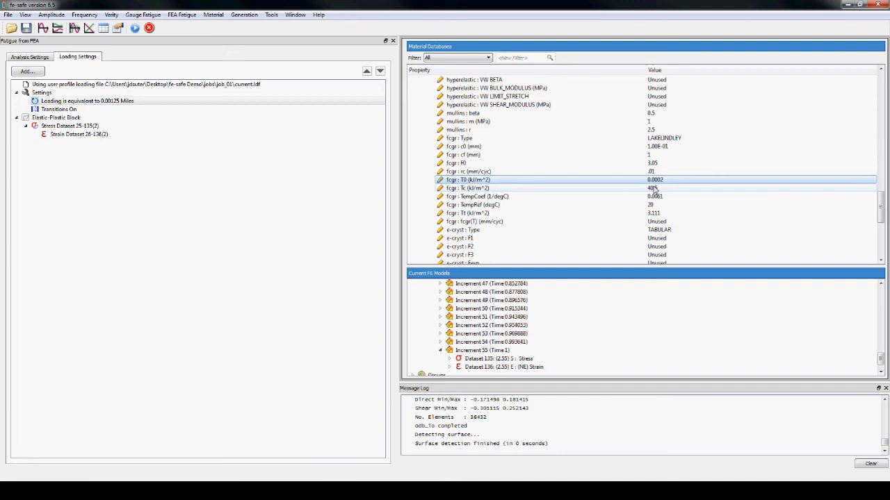
pyautogui.click(653, 212)
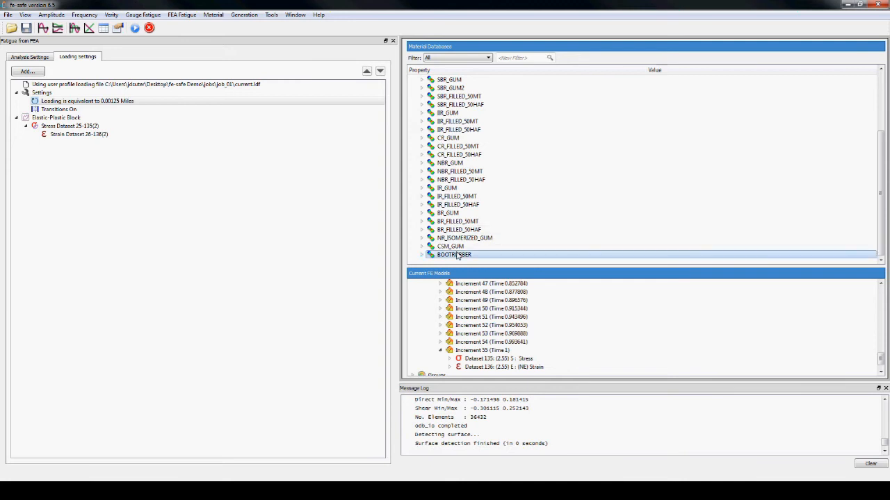
pyautogui.click(29, 56)
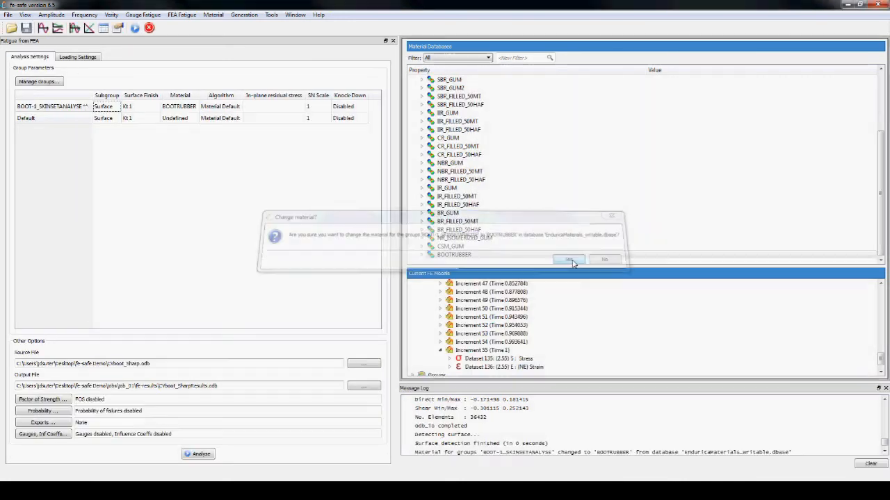
# Confirm BOOTRUBBER on the skin-set group, choose the Endurica Surface plug-in, and exclude Default.
pyautogui.click(569, 259)
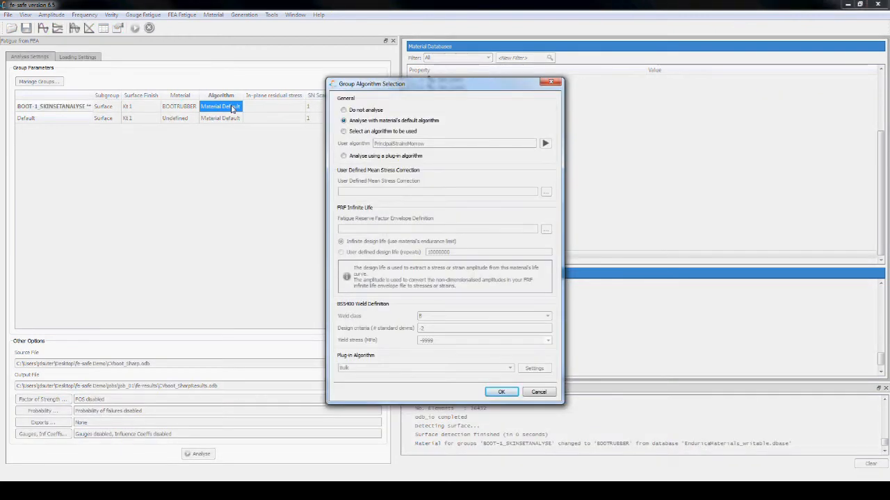
pyautogui.click(344, 155)
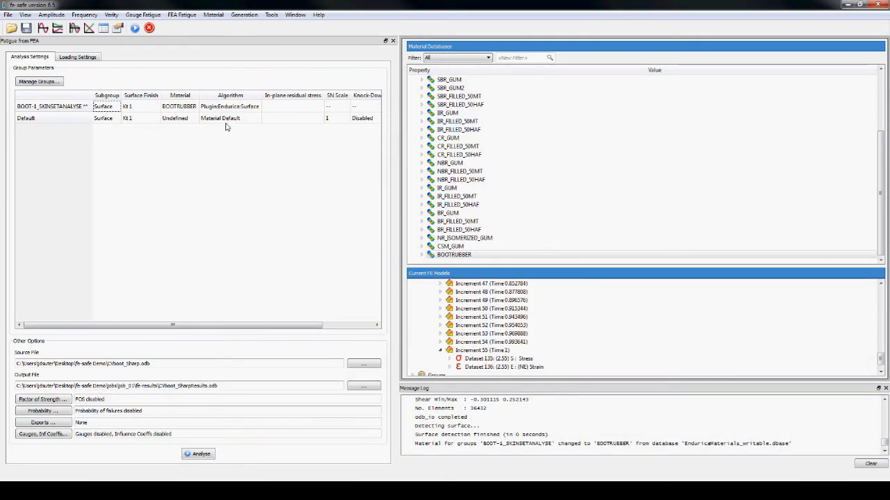
pyautogui.doubleClick(229, 118)
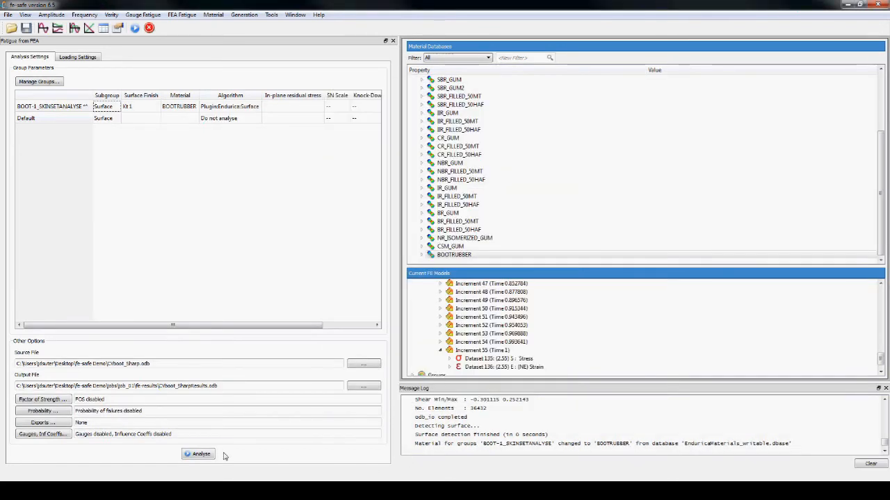
# Run the analysis past the summary and close the report showing 268,188-mile worst life.
pyautogui.click(198, 454)
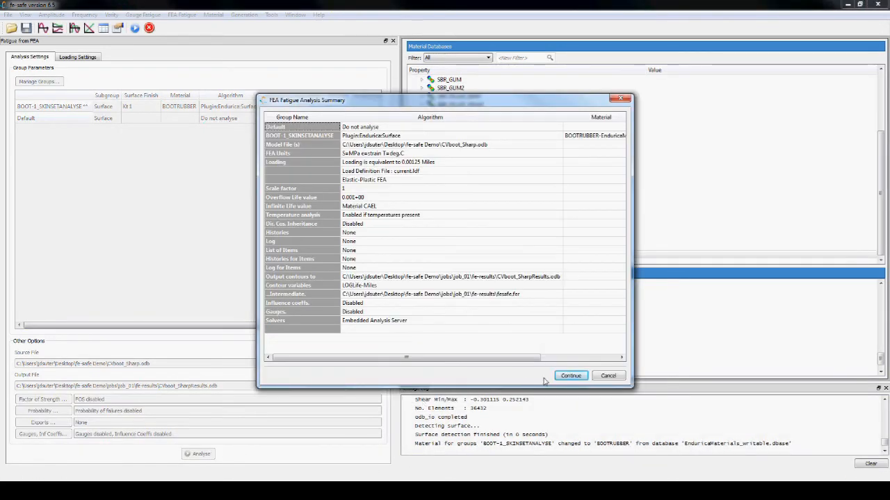
pyautogui.click(570, 375)
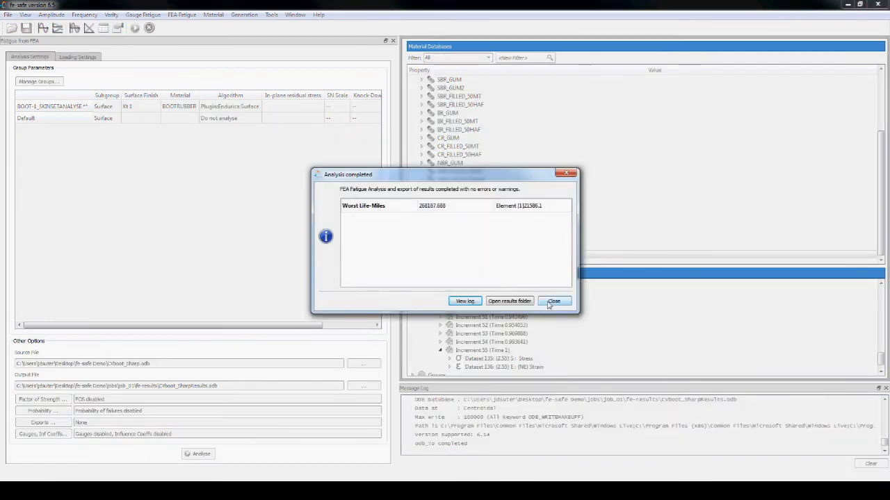
pyautogui.click(554, 301)
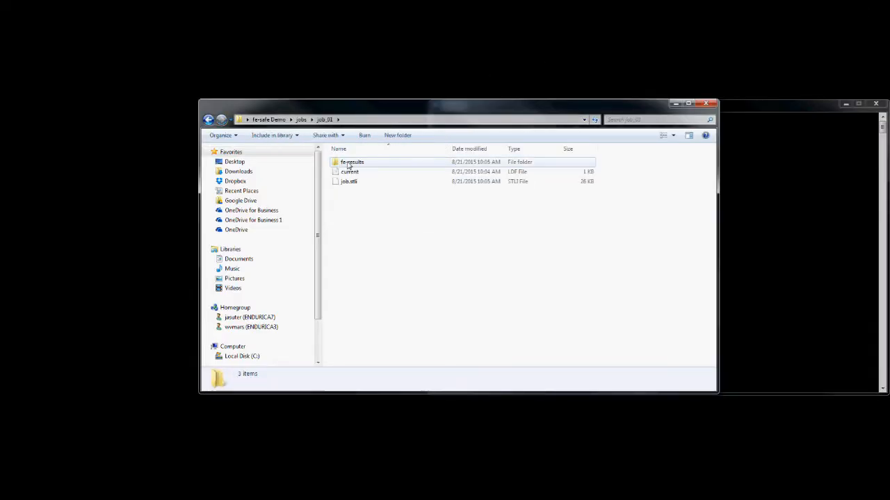
# Open the fe-results folder and load the CVboot_SharpResults ODB into Abaqus/Viewer.
pyautogui.doubleClick(352, 162)
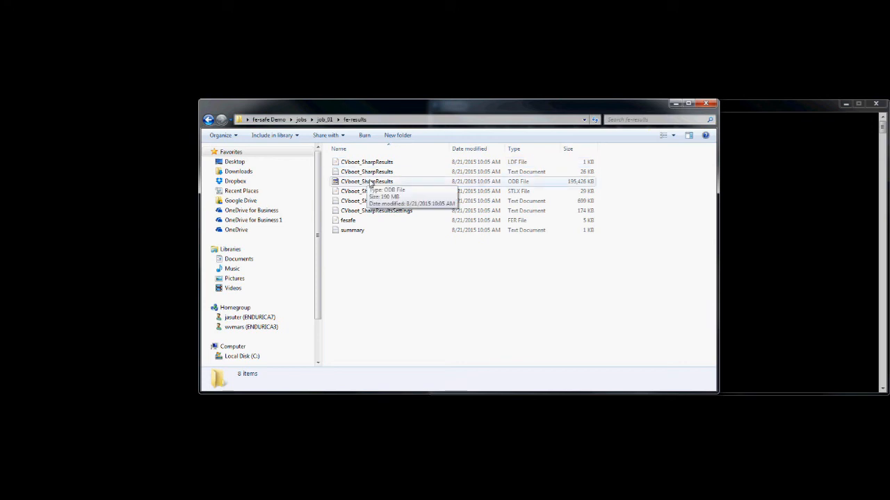
pyautogui.doubleClick(366, 181)
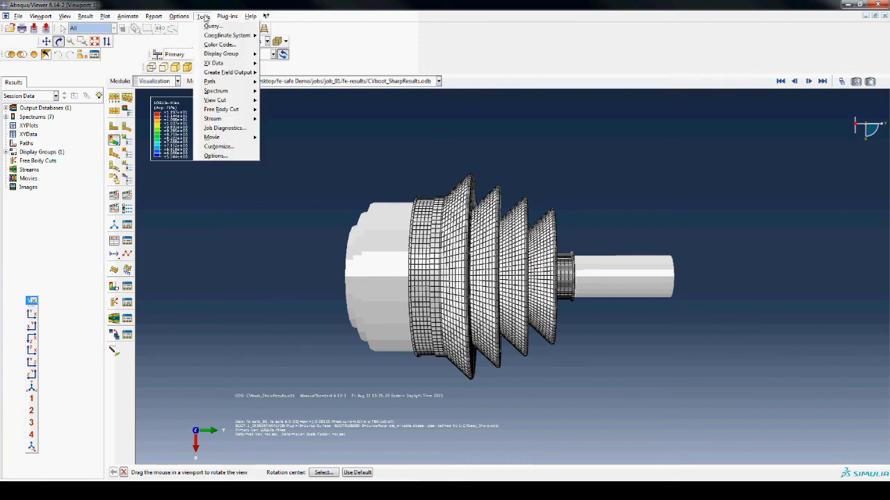
# Display only the skin element set and contour LOGLife-Miles in reversed rainbow colours.
pyautogui.click(221, 54)
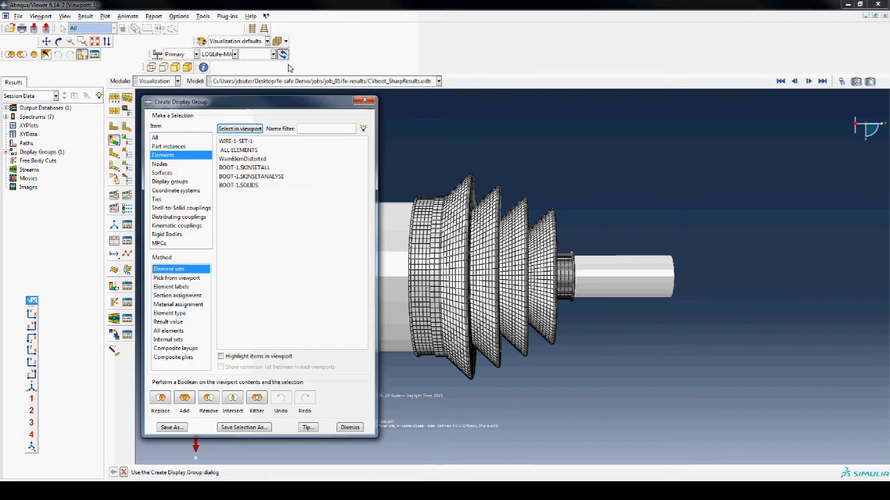
pyautogui.click(239, 185)
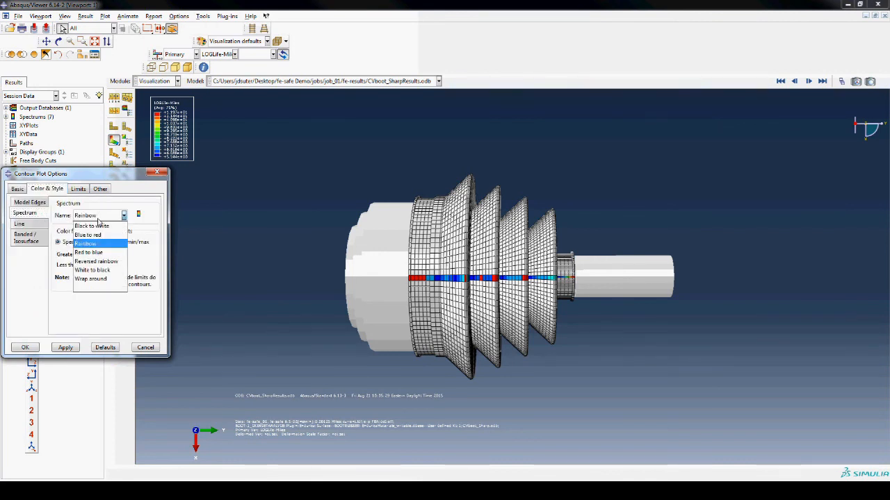
pyautogui.click(24, 347)
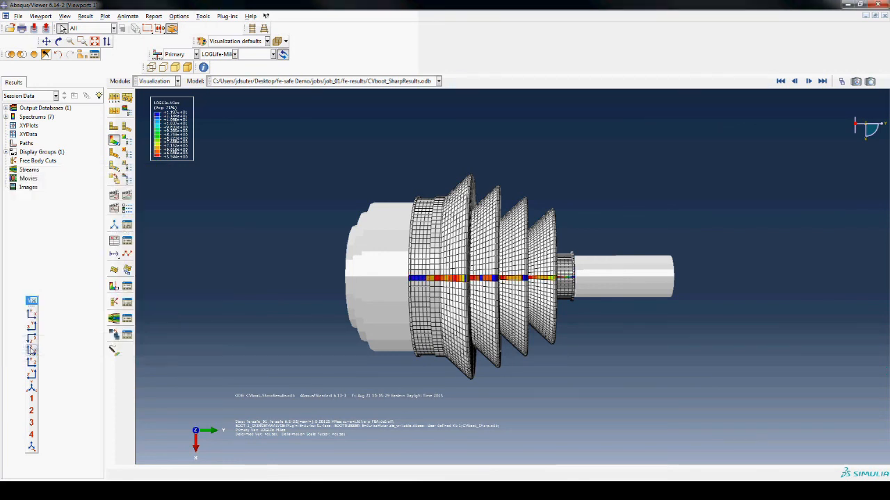